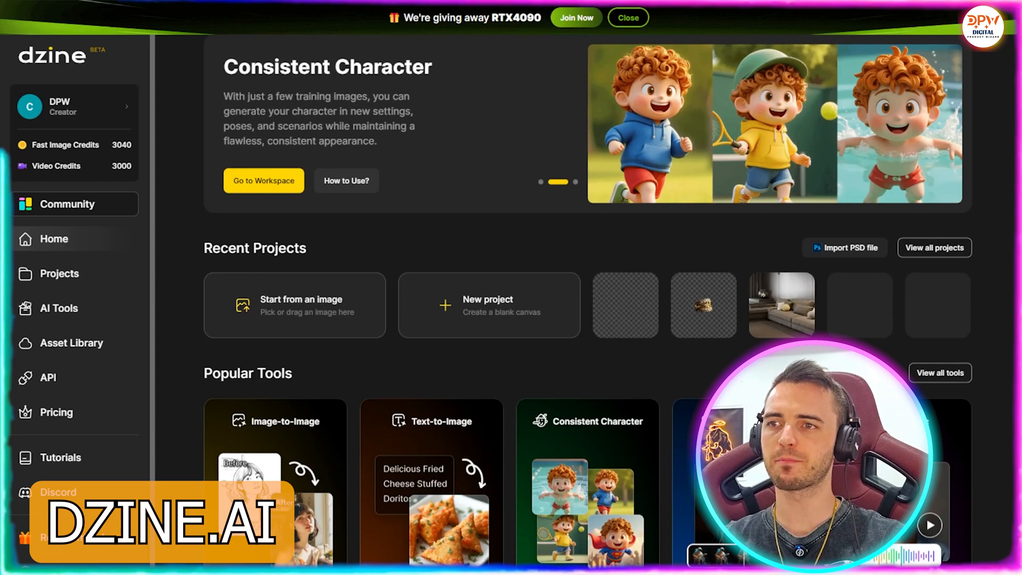
# Scroll to Popular Tools and launch the Consistent Character tool.
pyautogui.scroll(-3)
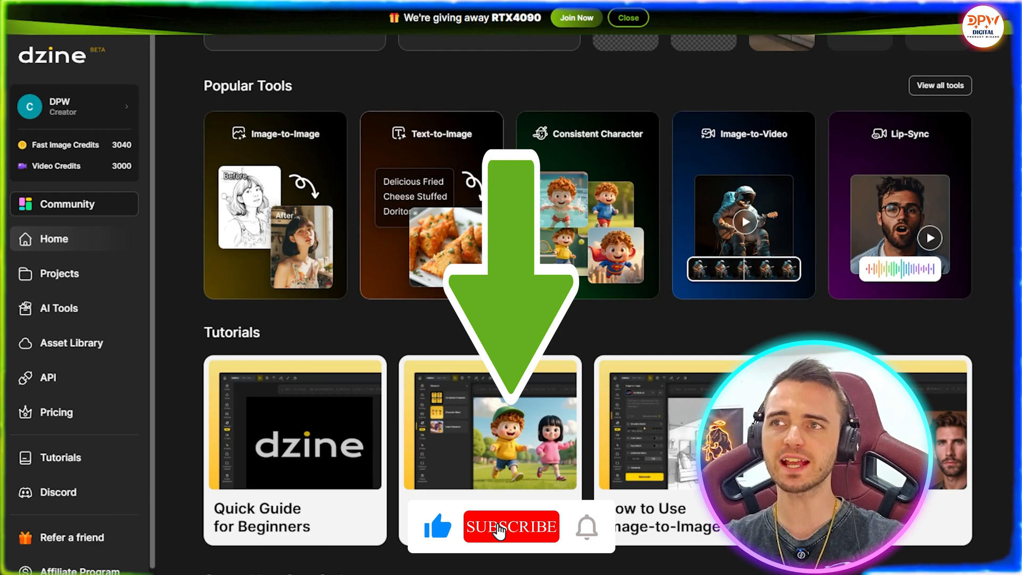
pyautogui.click(511, 526)
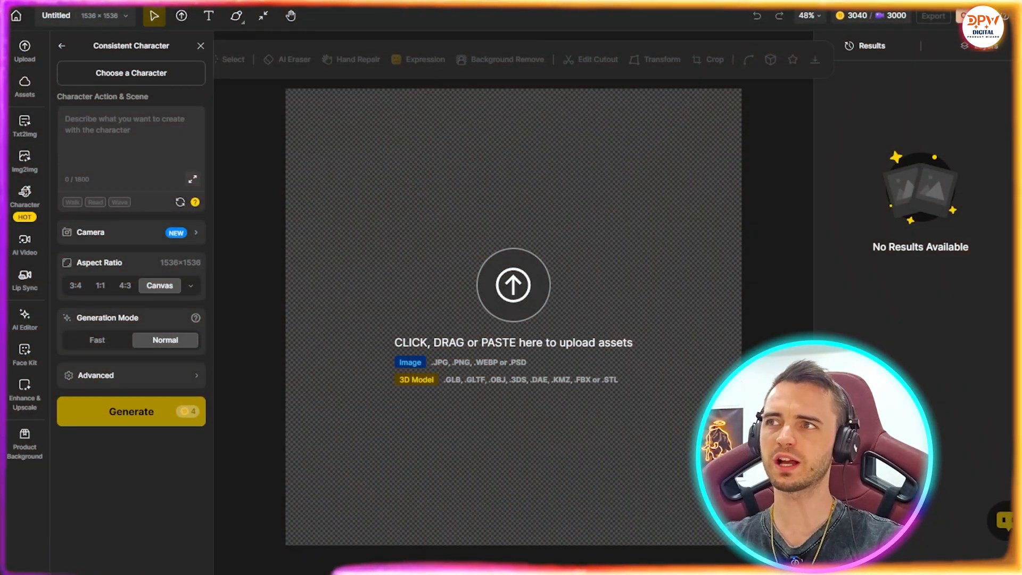
# Choose Build your character from the Character Library.
pyautogui.click(130, 72)
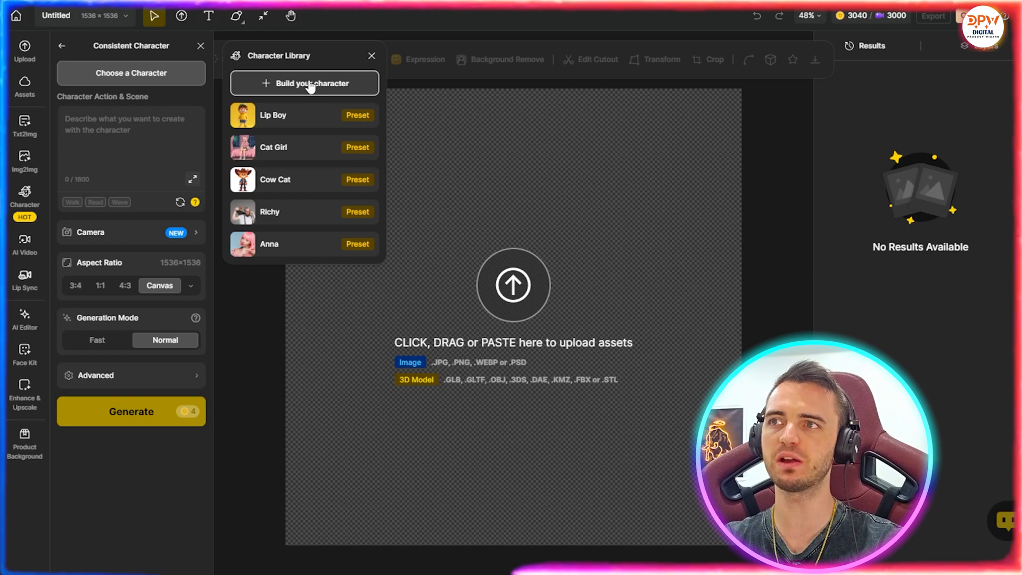
pyautogui.click(311, 83)
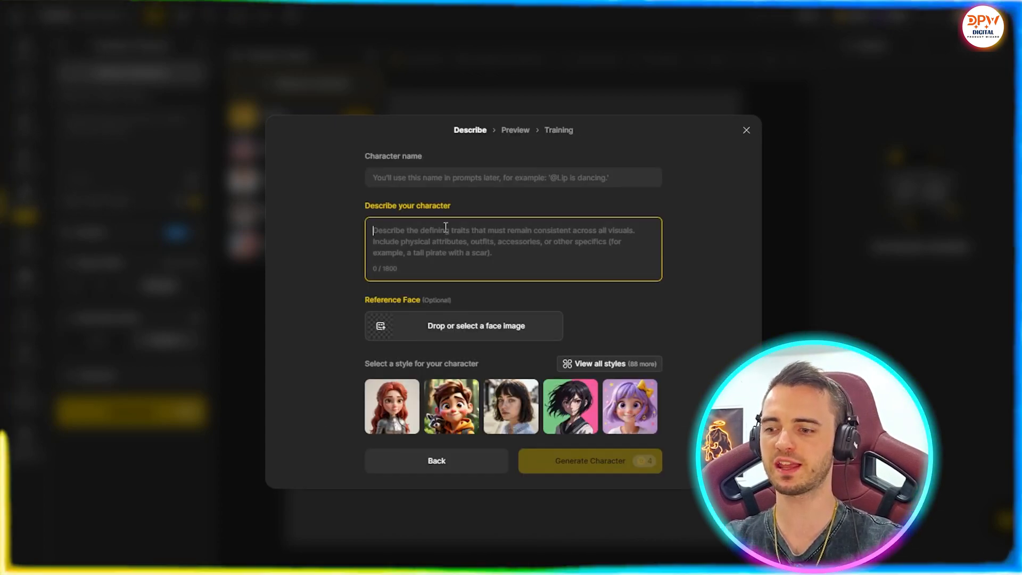
# Describe the character as 'Green hair, male, super hero' and name it 'Steve'.
pyautogui.write('Green hair, male, super hero')
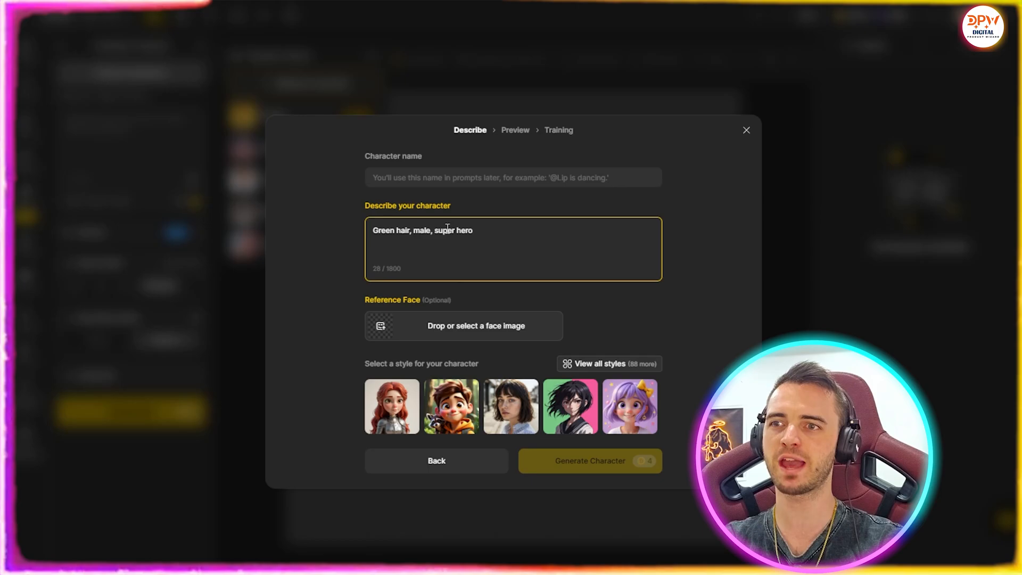
pyautogui.click(512, 177)
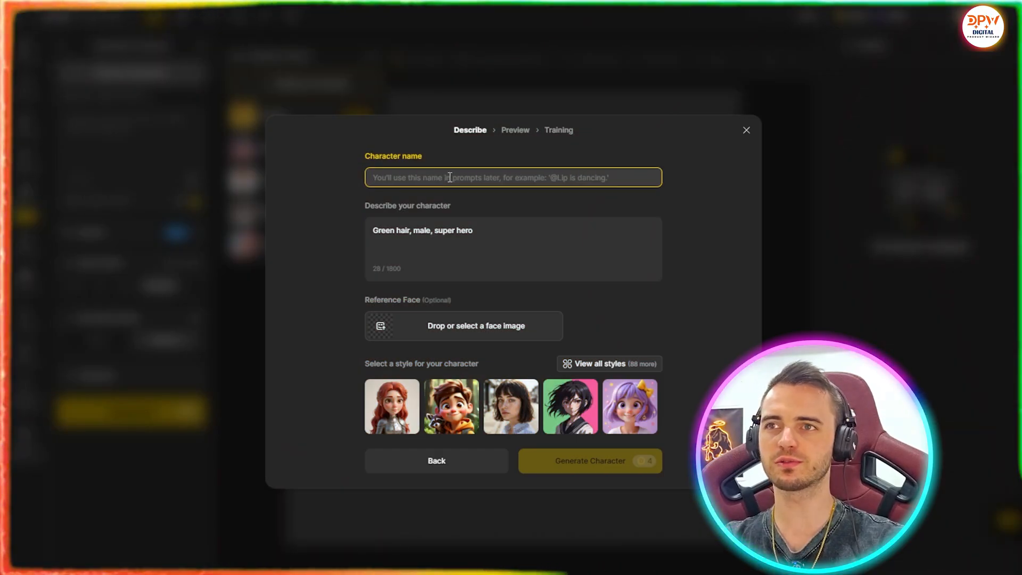
pyautogui.write('s')
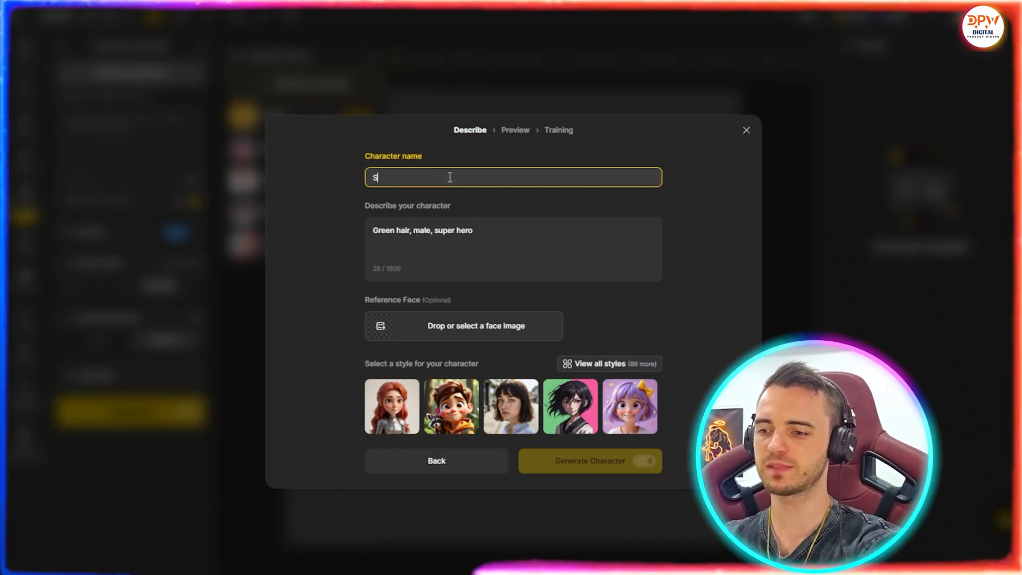
pyautogui.write('teve')
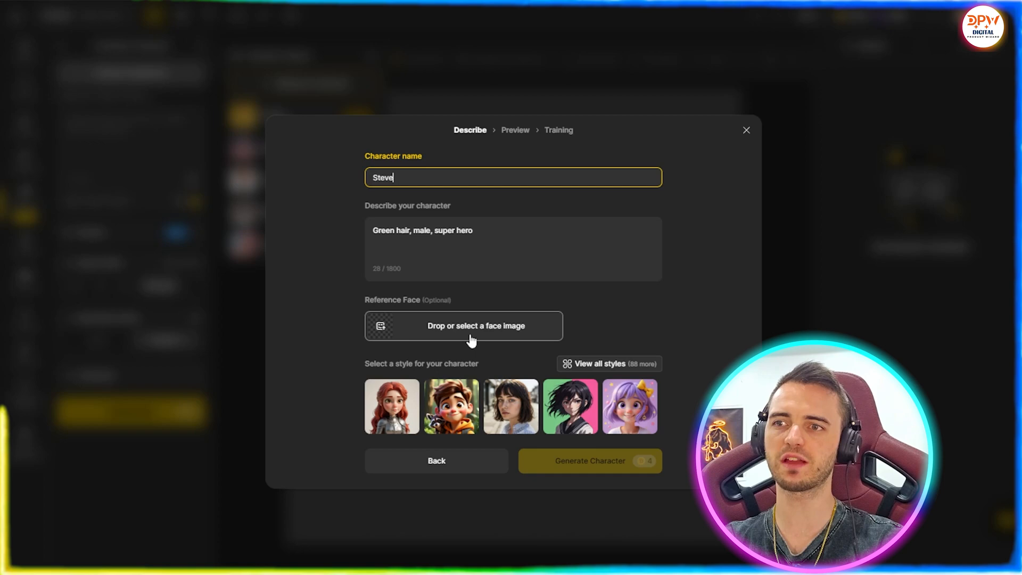
pyautogui.moveTo(514, 350)
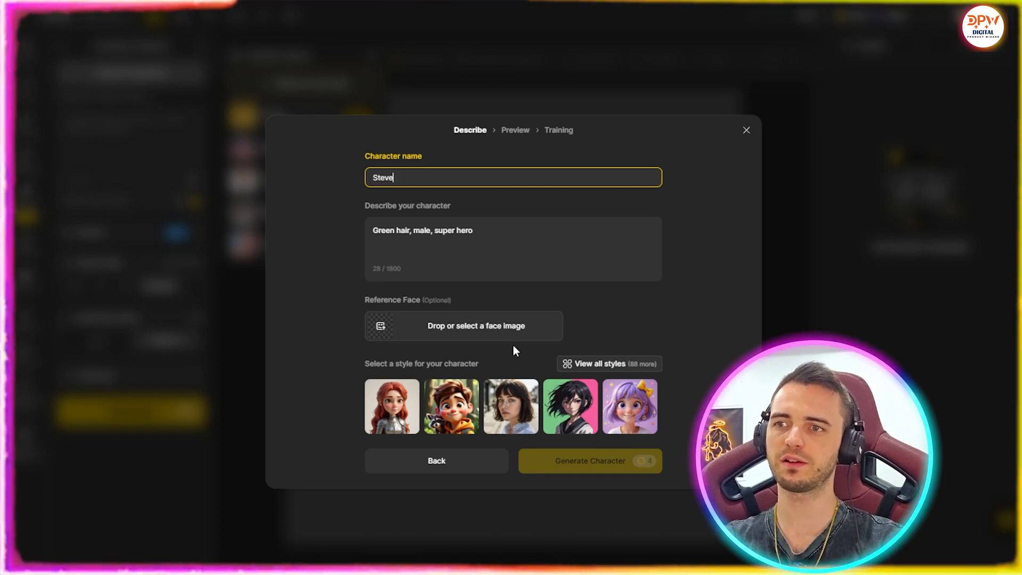
# Select the cartoon-boy style and browse the full style collection.
pyautogui.click(450, 406)
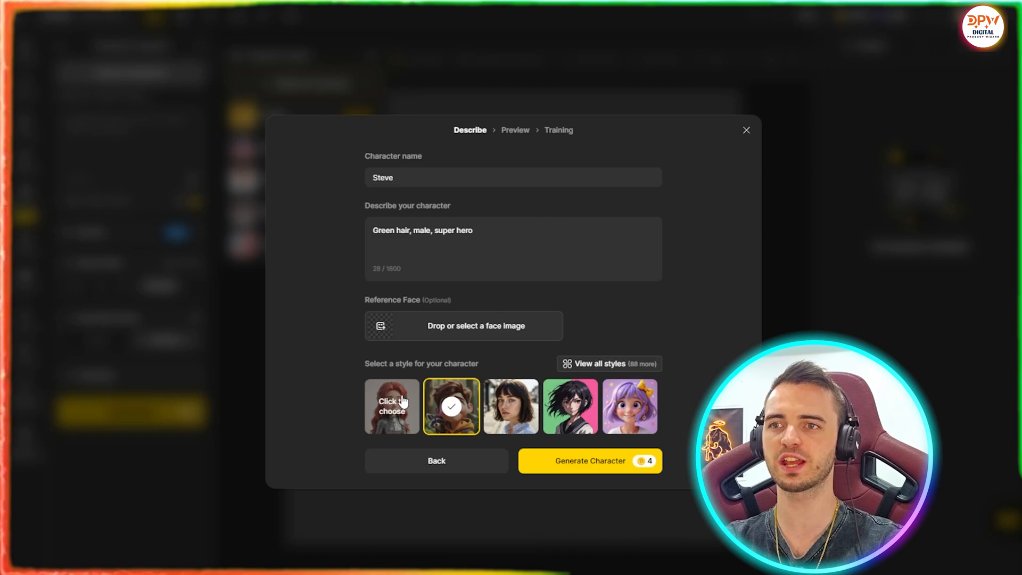
pyautogui.click(608, 363)
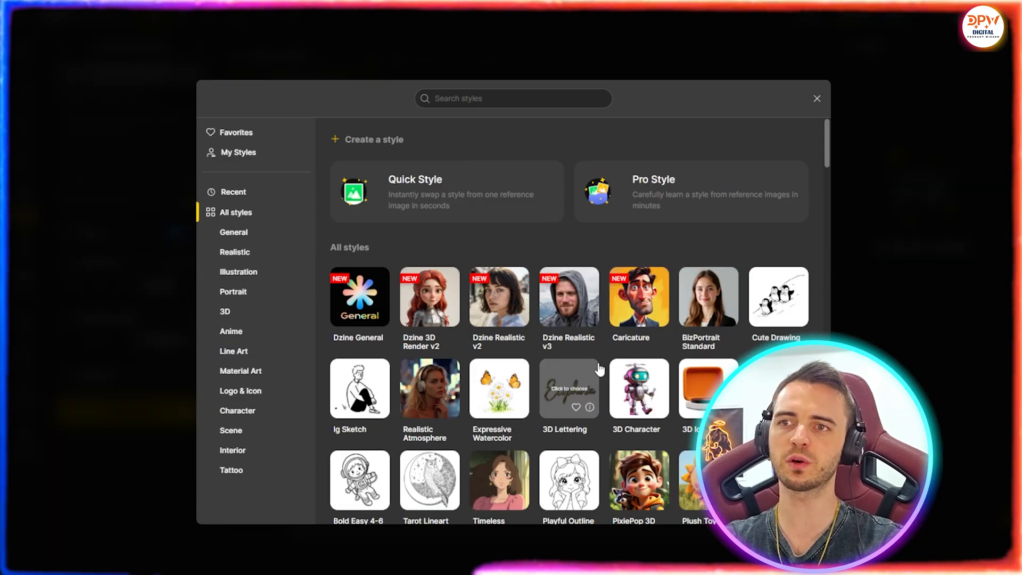
pyautogui.scroll(-3)
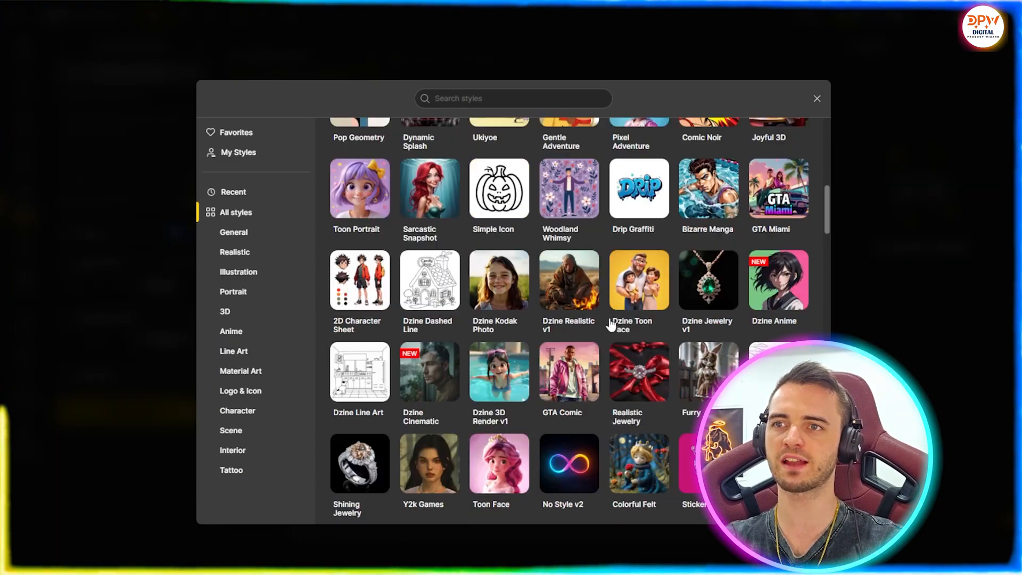
pyautogui.scroll(-3)
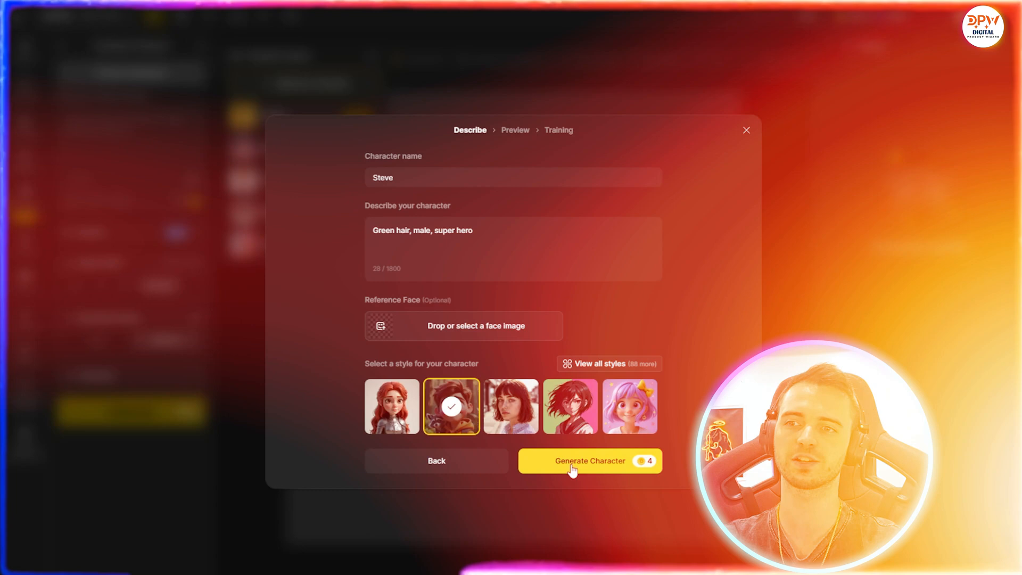
# Generate Steve previews, train from the second one, and use it in Consistent Character.
pyautogui.click(589, 461)
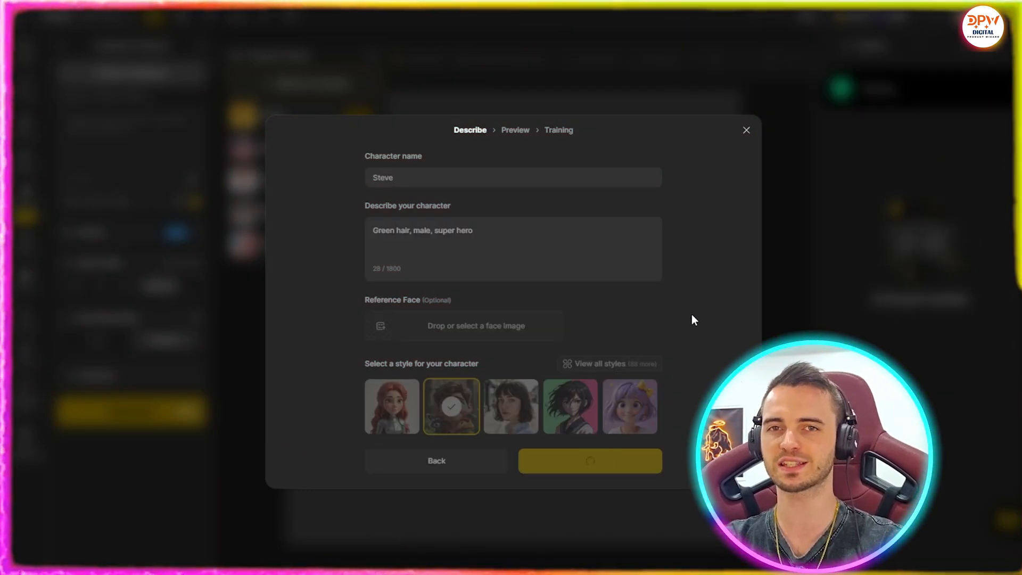
pyautogui.click(589, 460)
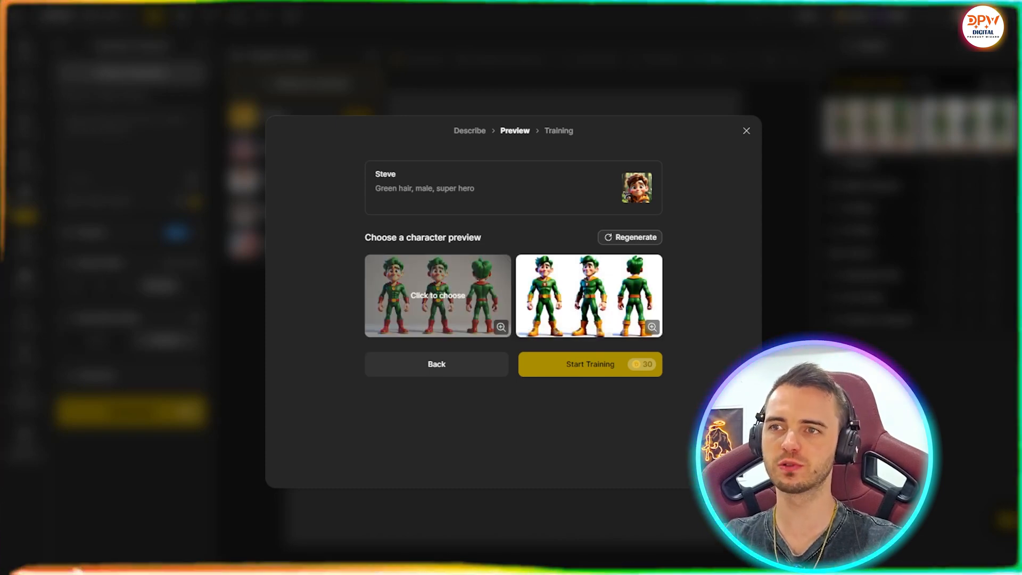
pyautogui.click(587, 296)
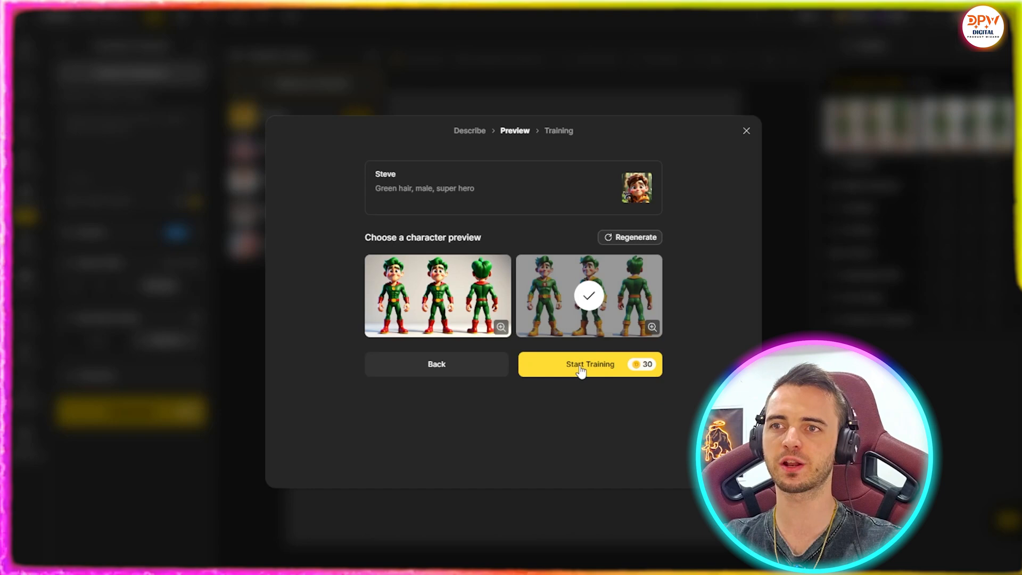
pyautogui.click(589, 364)
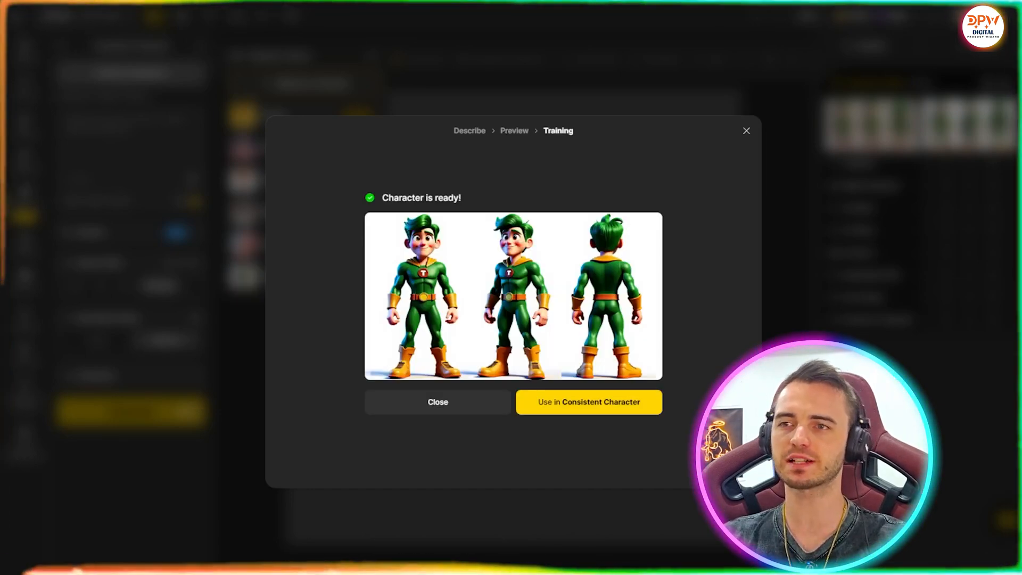
pyautogui.click(587, 402)
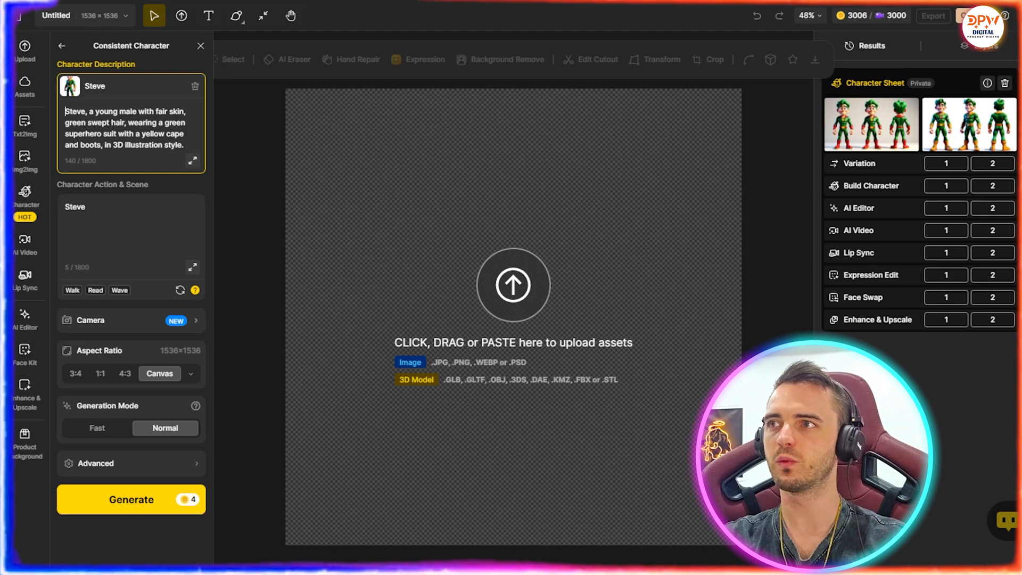
# Review the character description and select 'Steve' in the action-and-scene prompt.
pyautogui.tripleClick(125, 128)
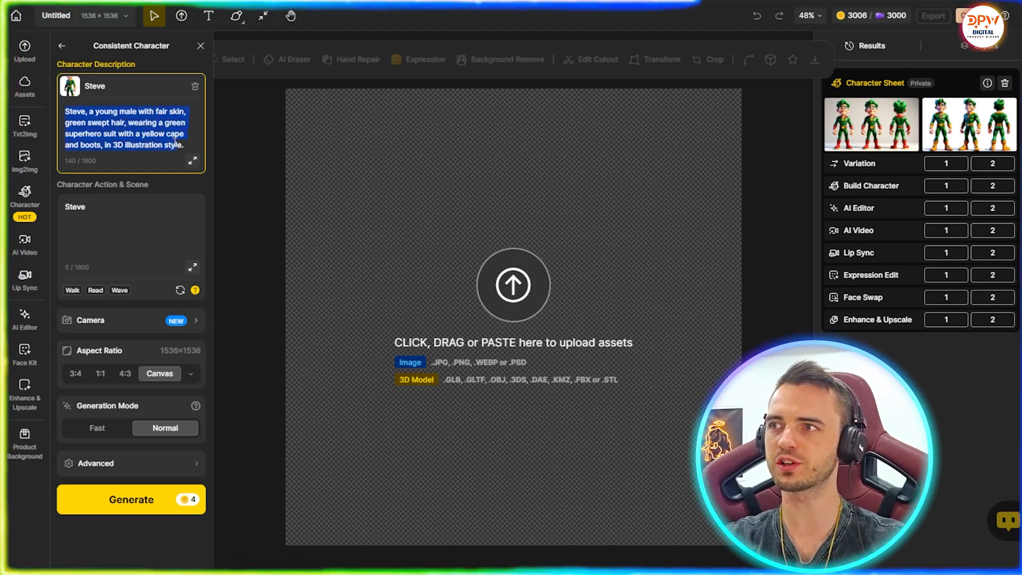
pyautogui.click(187, 145)
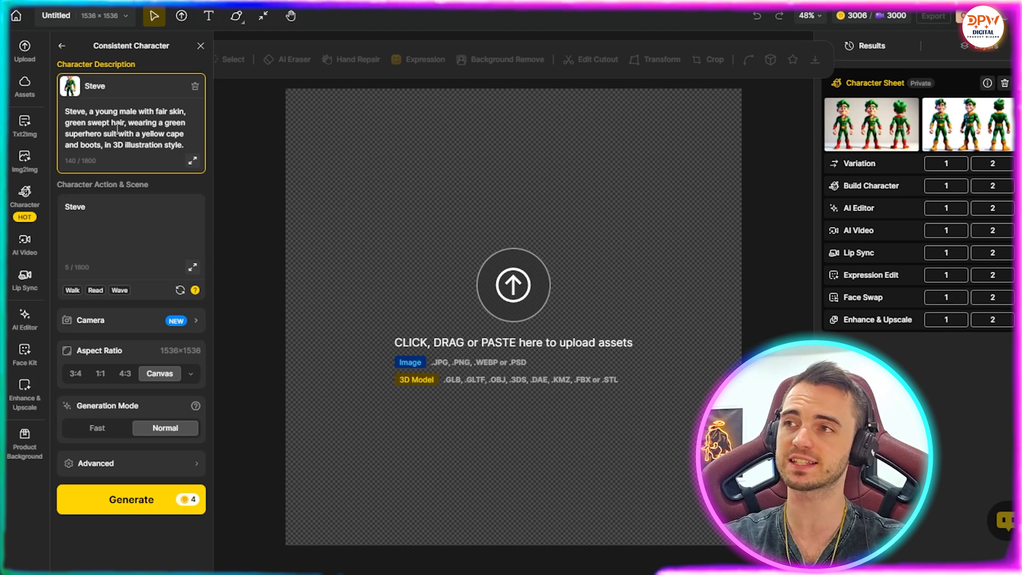
pyautogui.moveTo(119, 180)
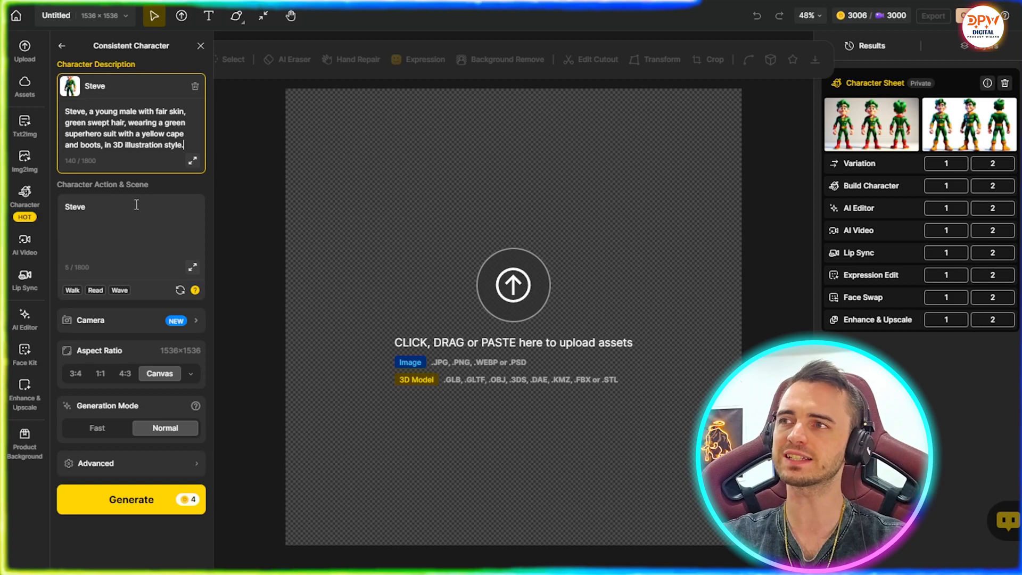
pyautogui.doubleClick(75, 206)
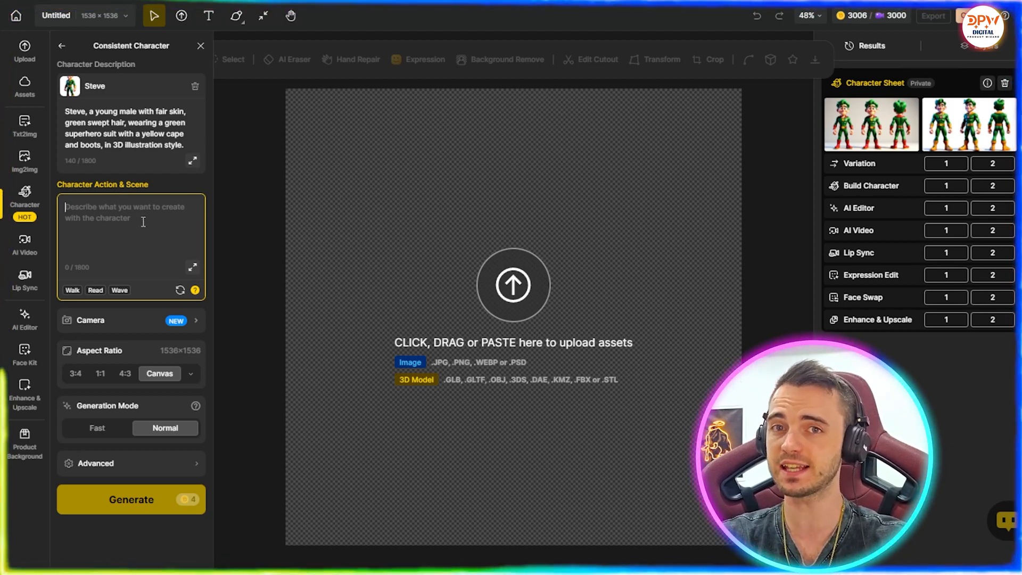
# Enter the prompt 'On the moon, waving' and generate in Normal mode.
pyautogui.click(131, 222)
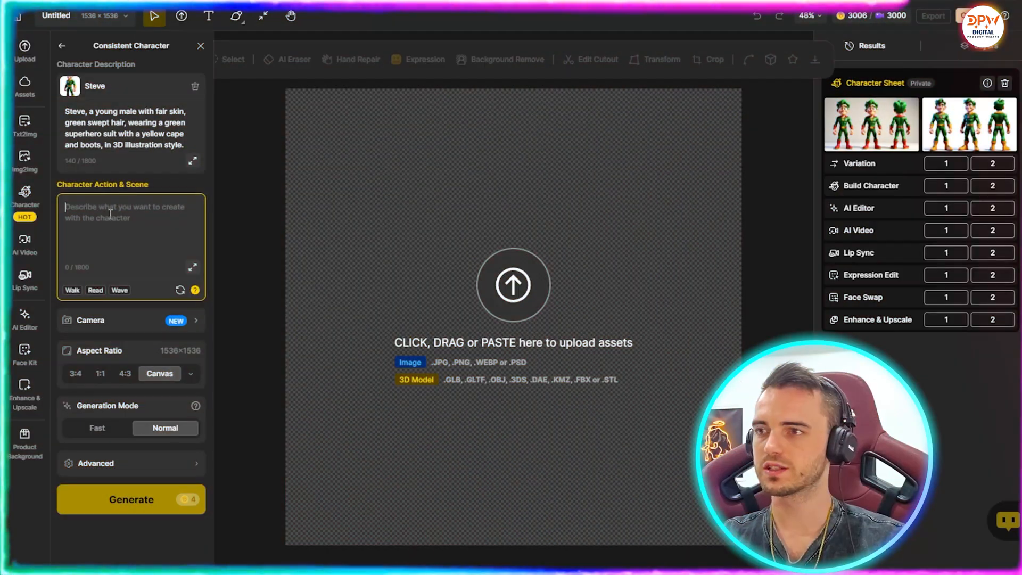
pyautogui.write('On the moon, waving')
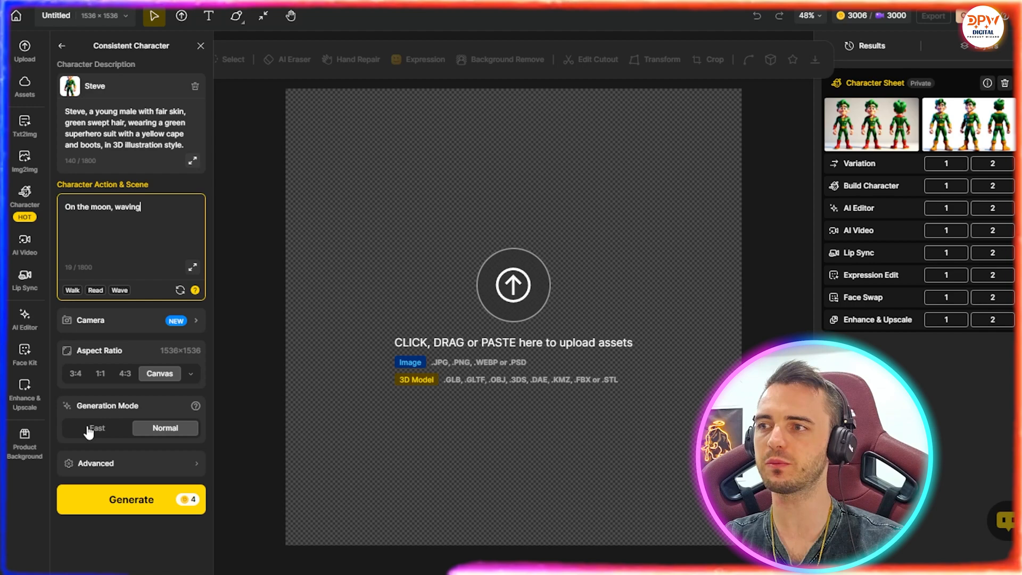
pyautogui.click(96, 428)
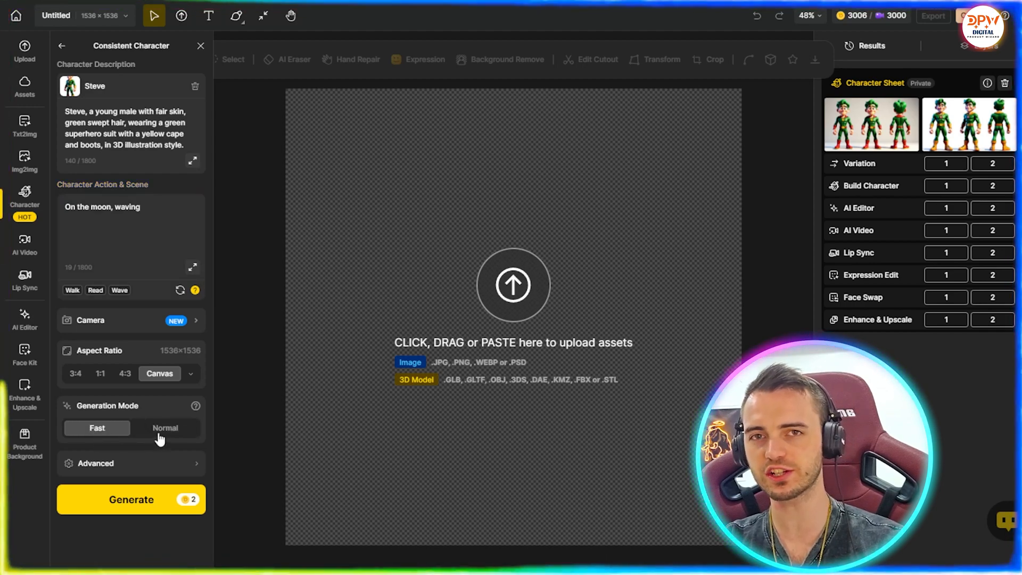
pyautogui.click(165, 428)
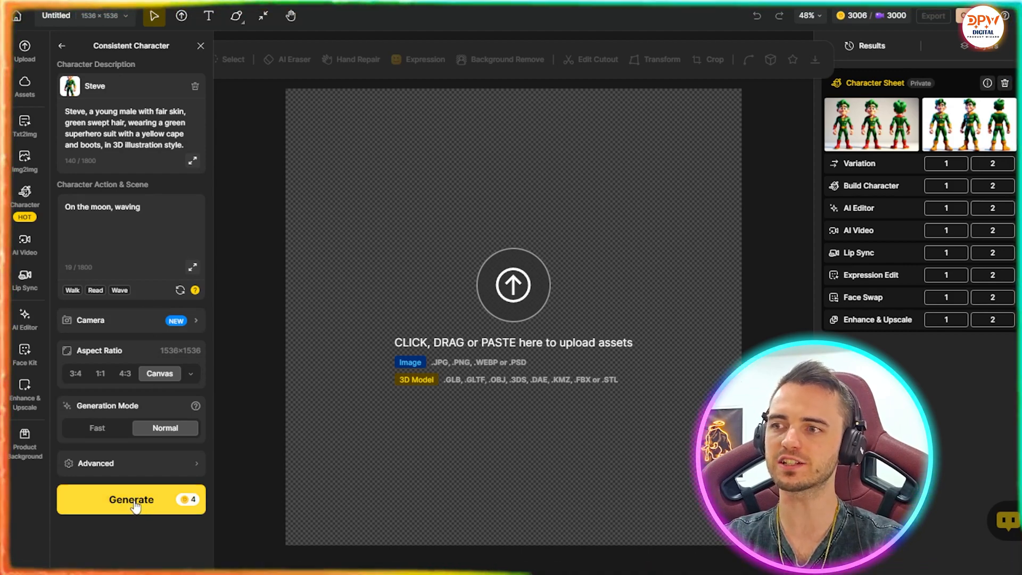
pyautogui.click(131, 499)
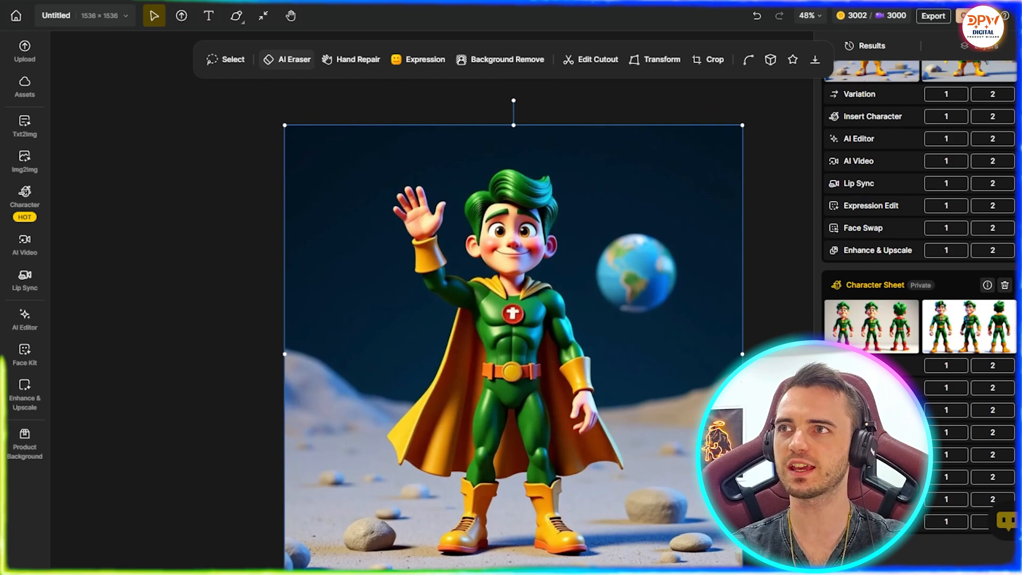
# Erase the masked superhero from the moon image with AI Eraser.
pyautogui.click(294, 59)
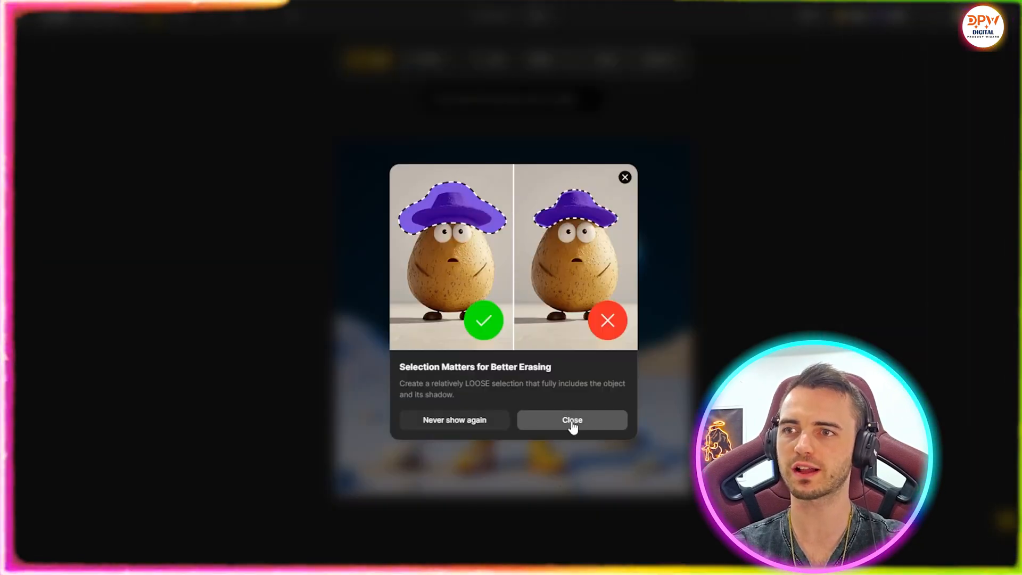
pyautogui.click(572, 420)
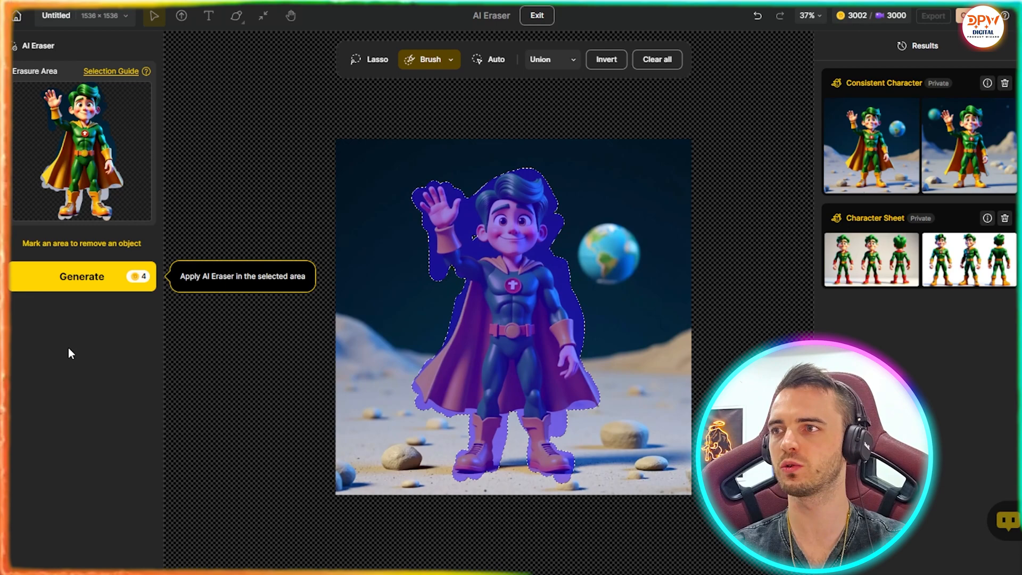
pyautogui.click(82, 276)
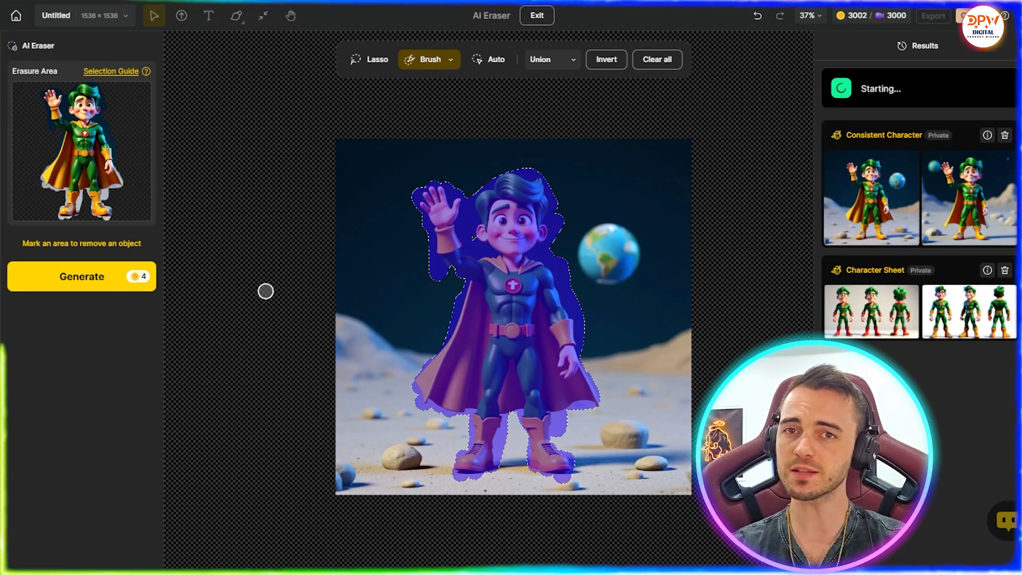
pyautogui.moveTo(304, 289)
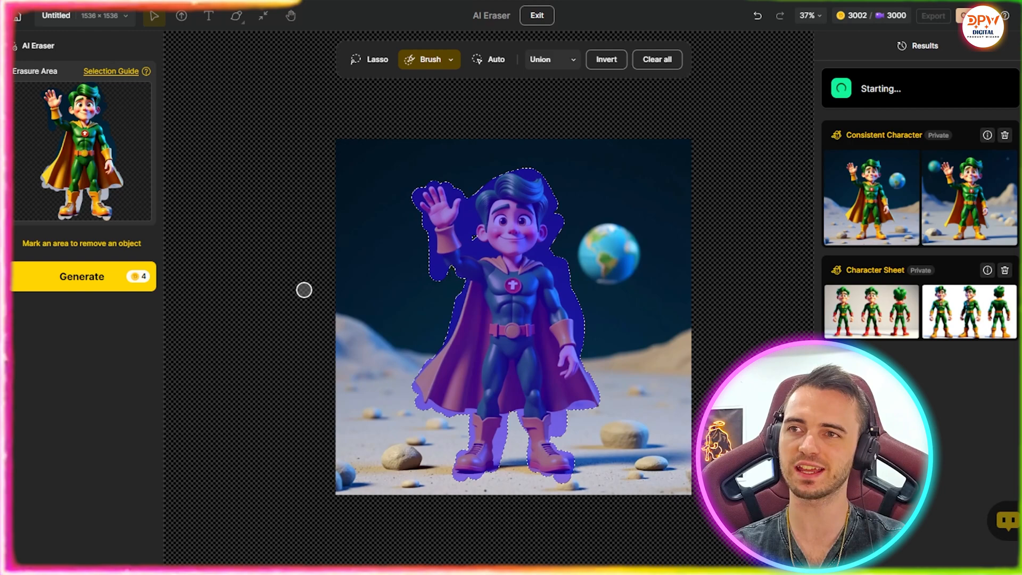
pyautogui.moveTo(741, 211)
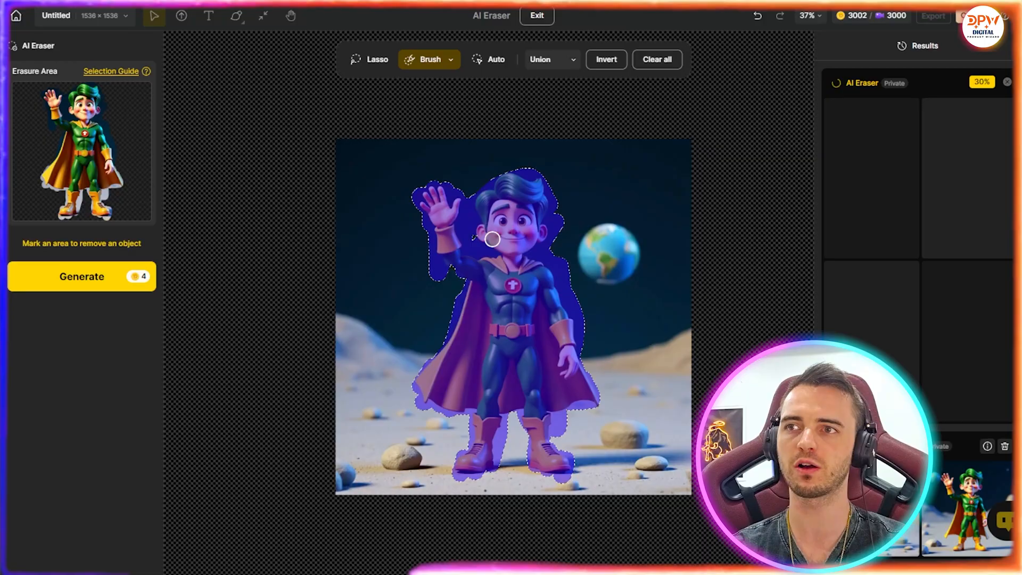
pyautogui.click(82, 276)
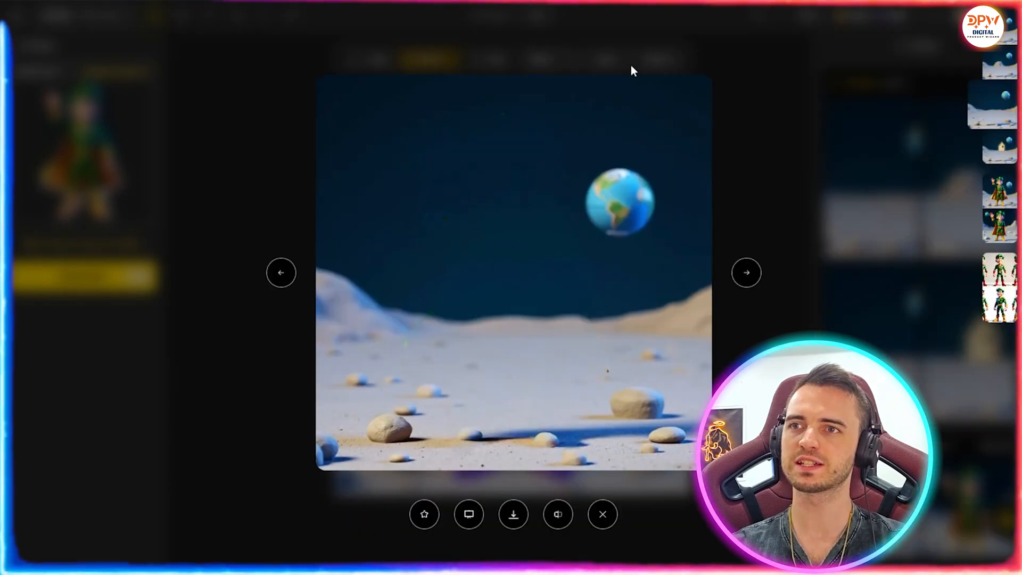
# Place the empty moon background on the canvas and close the preview.
pyautogui.click(468, 515)
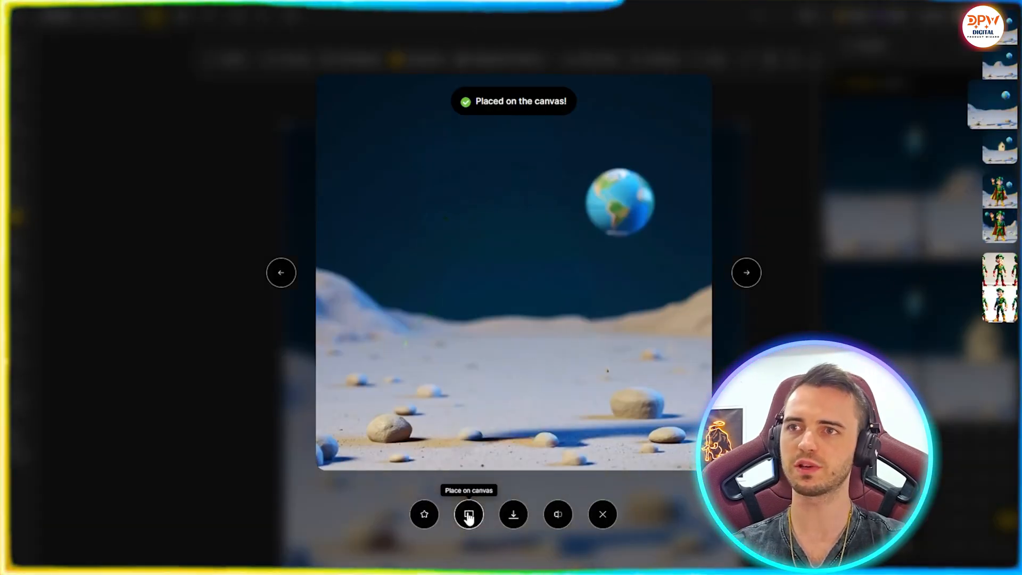
pyautogui.click(469, 514)
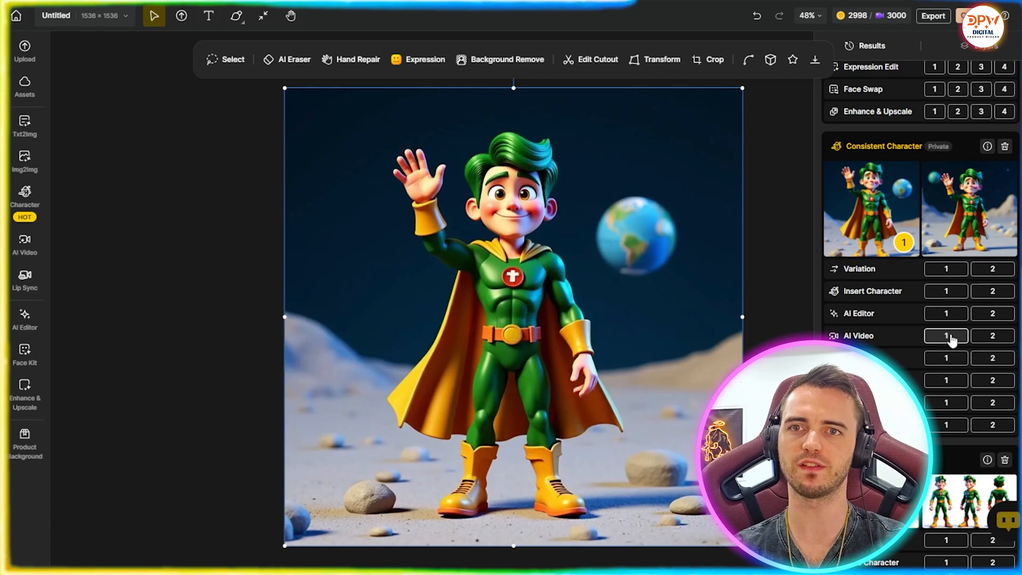
# Send the waving Steve image to AI Video and start typing the zoom-out prompt.
pyautogui.click(946, 336)
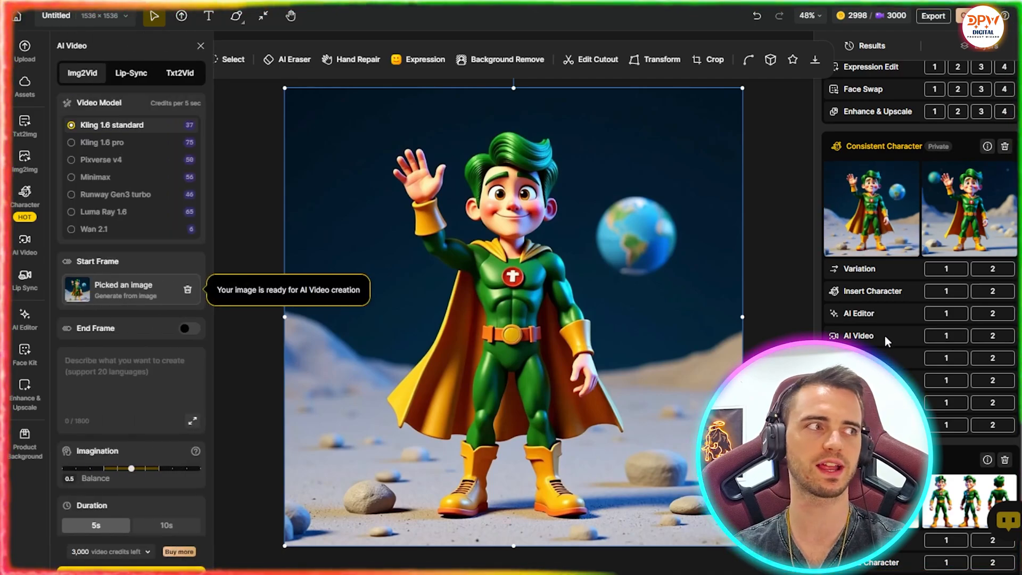
pyautogui.write('zq')
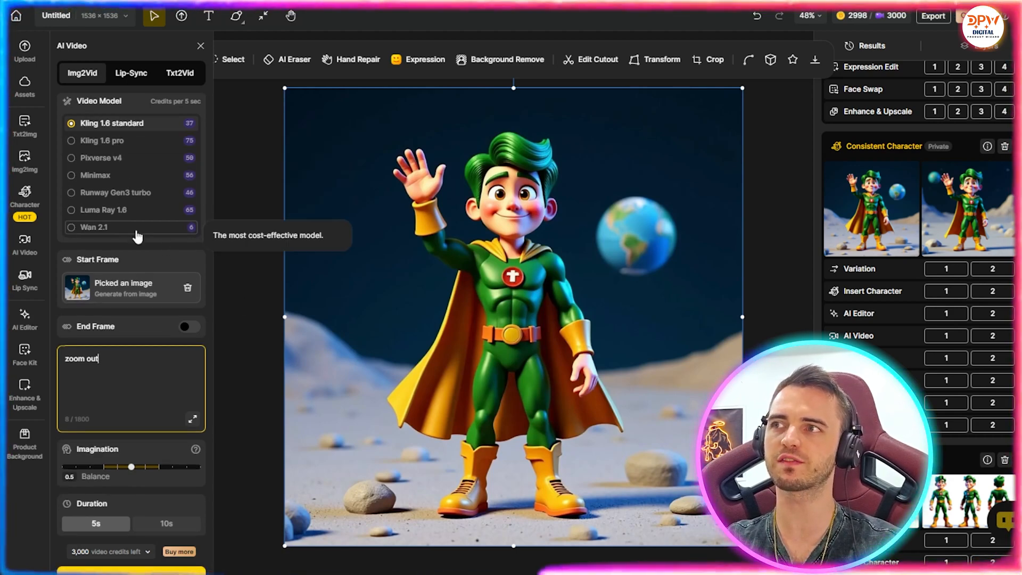
pyautogui.moveTo(110, 123)
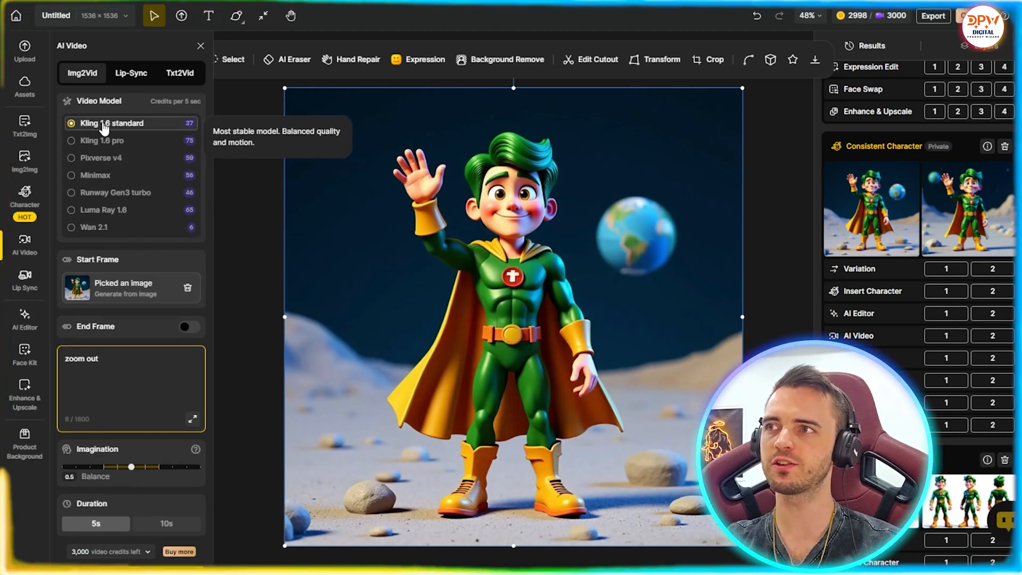
pyautogui.moveTo(101, 141)
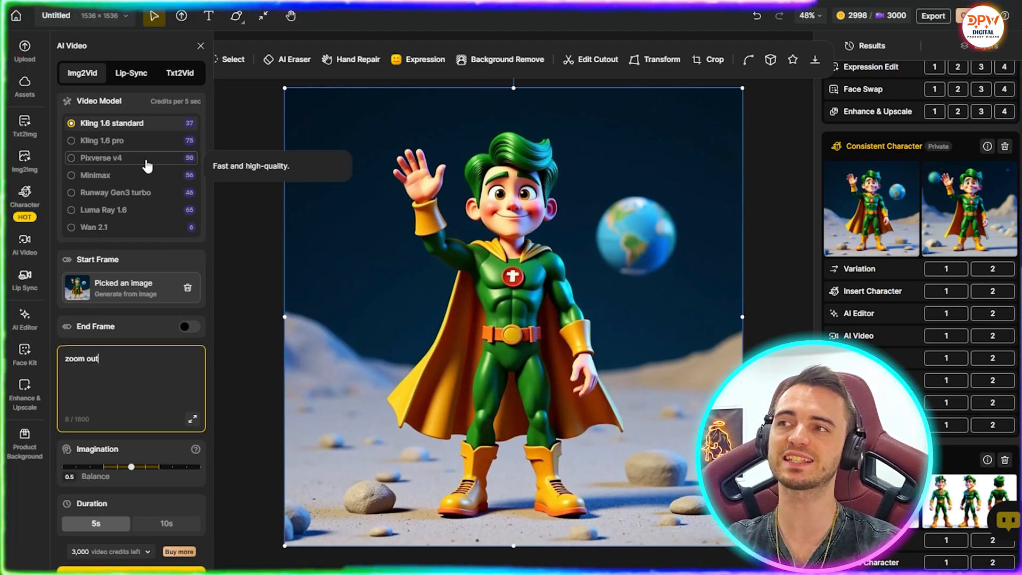
pyautogui.moveTo(132, 244)
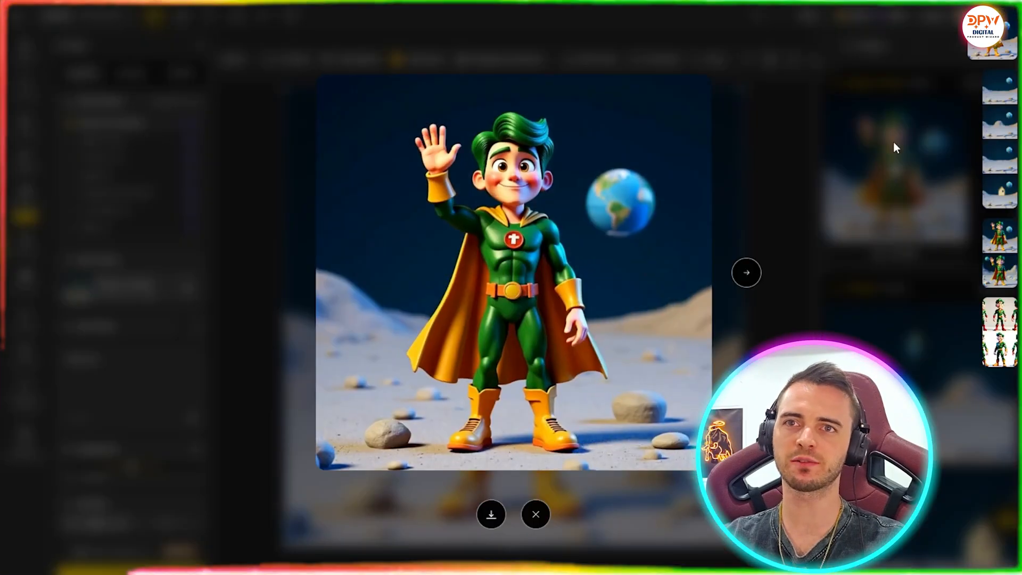
# Watch the zoom-out video result, then close the preview.
pyautogui.click(512, 273)
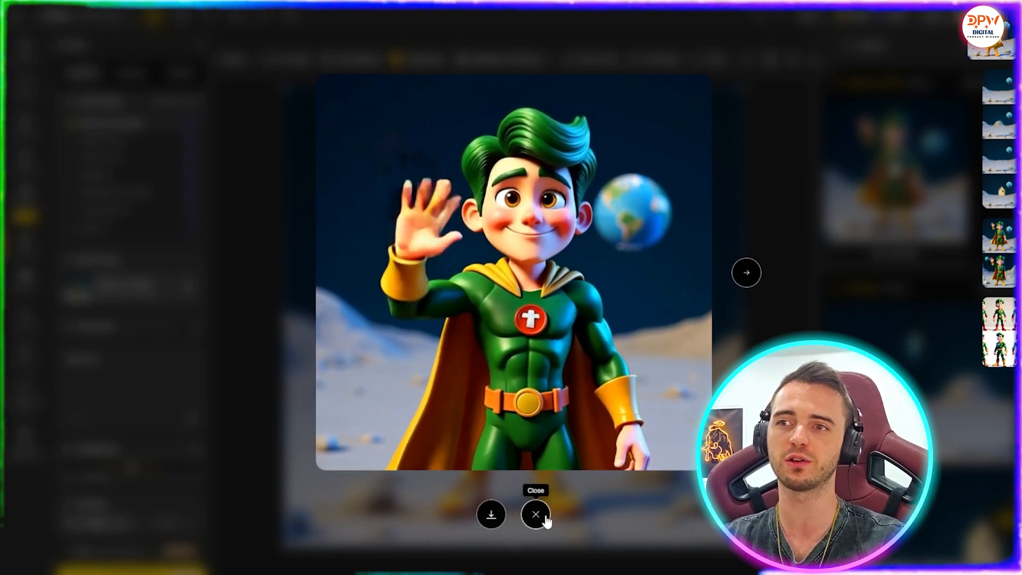
pyautogui.click(535, 515)
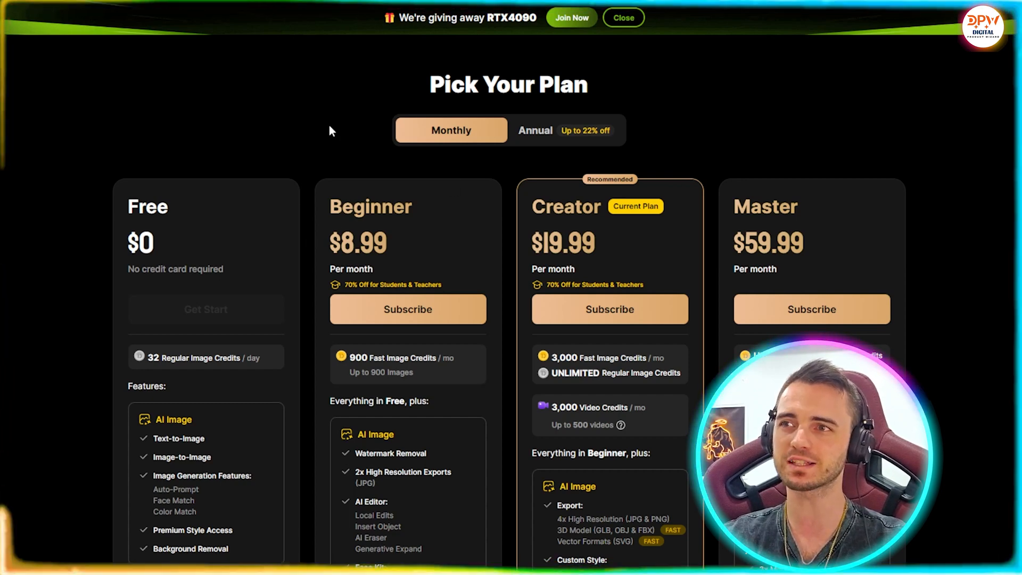
pyautogui.moveTo(291, 336)
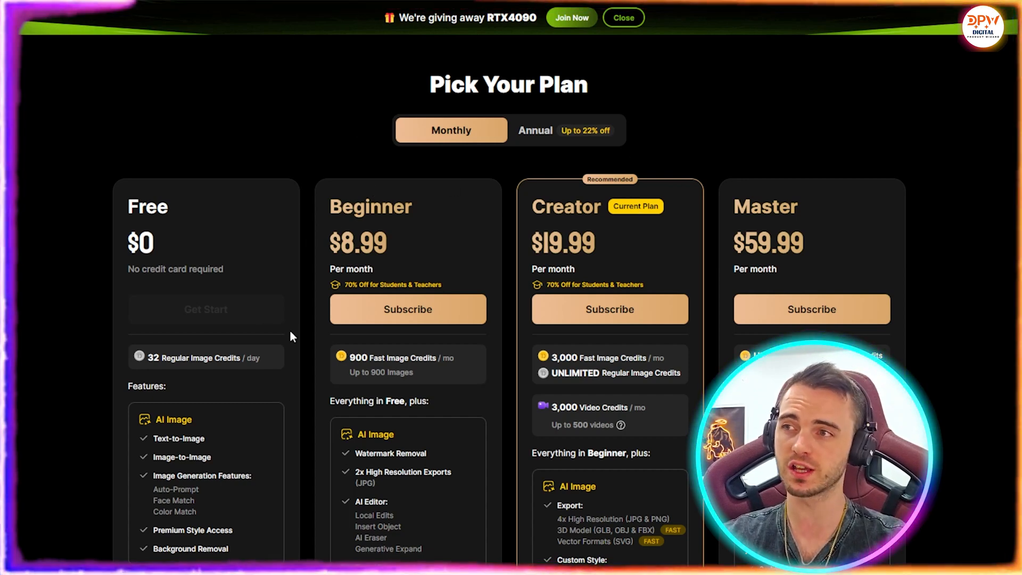
# Scroll through the Free, Beginner, Creator and Master plan details, including Master's unlimited image credits.
pyautogui.scroll(-3)
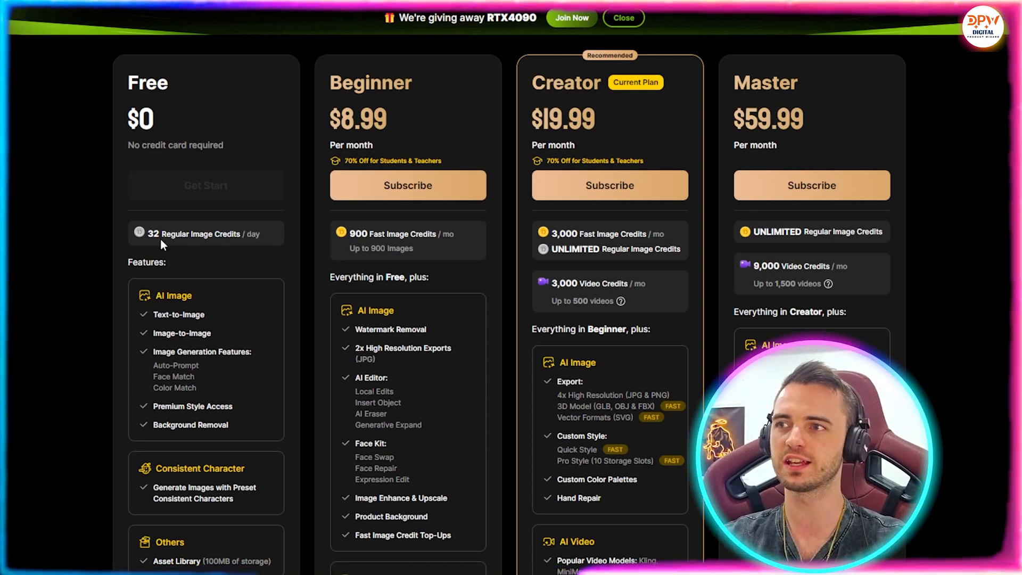
pyautogui.scroll(-3)
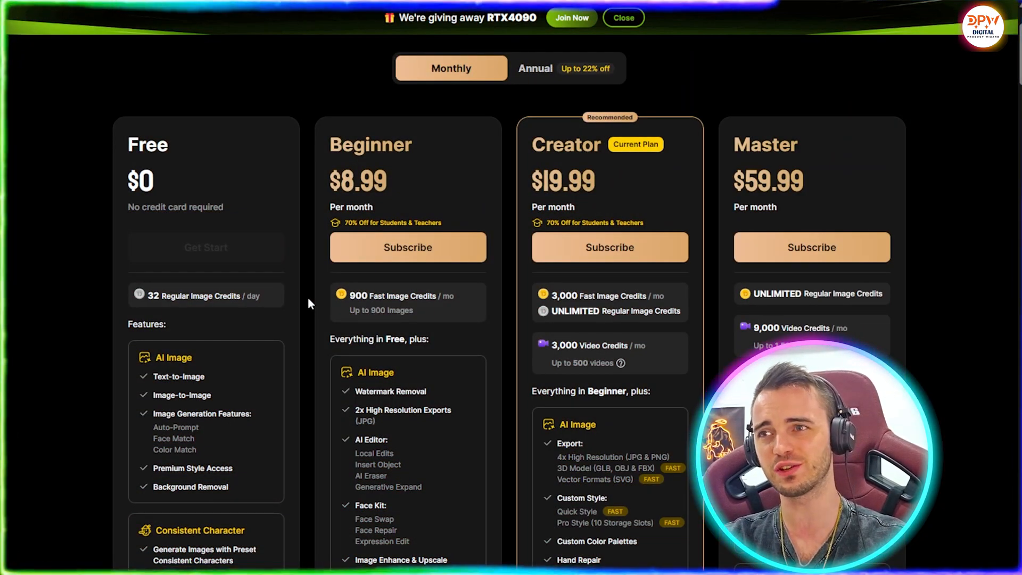
pyautogui.moveTo(507, 282)
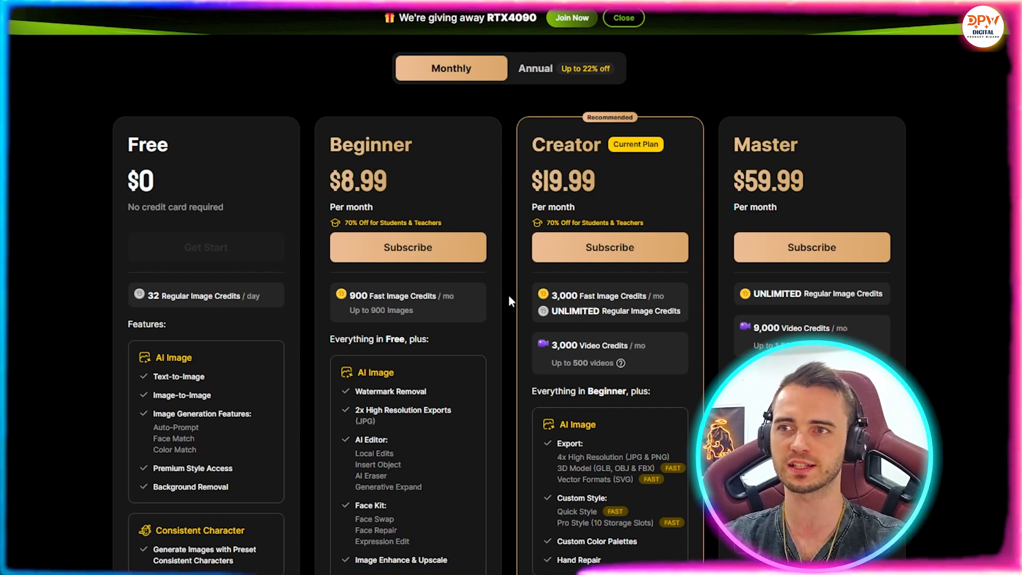
pyautogui.moveTo(333, 189)
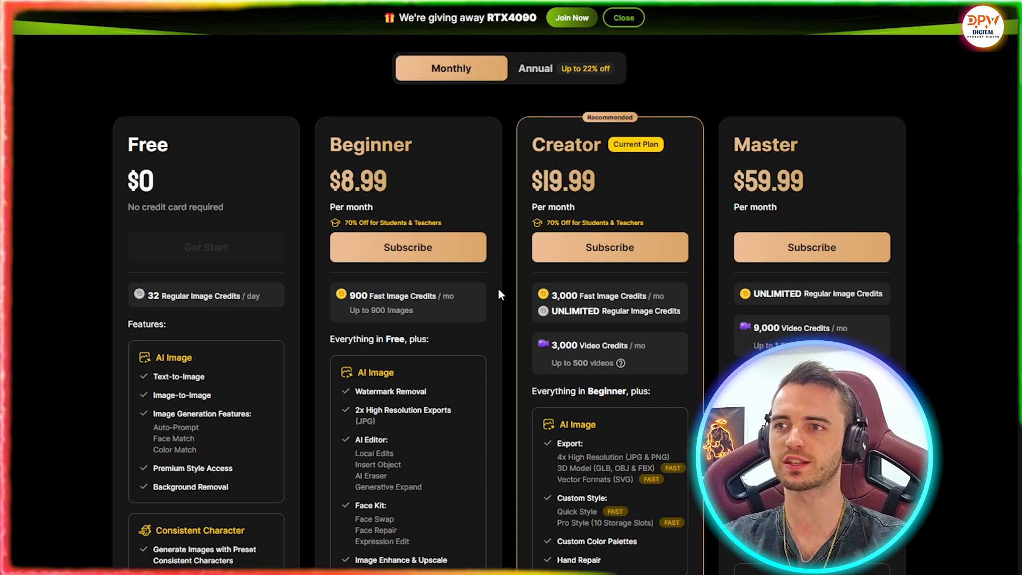
pyautogui.scroll(-3)
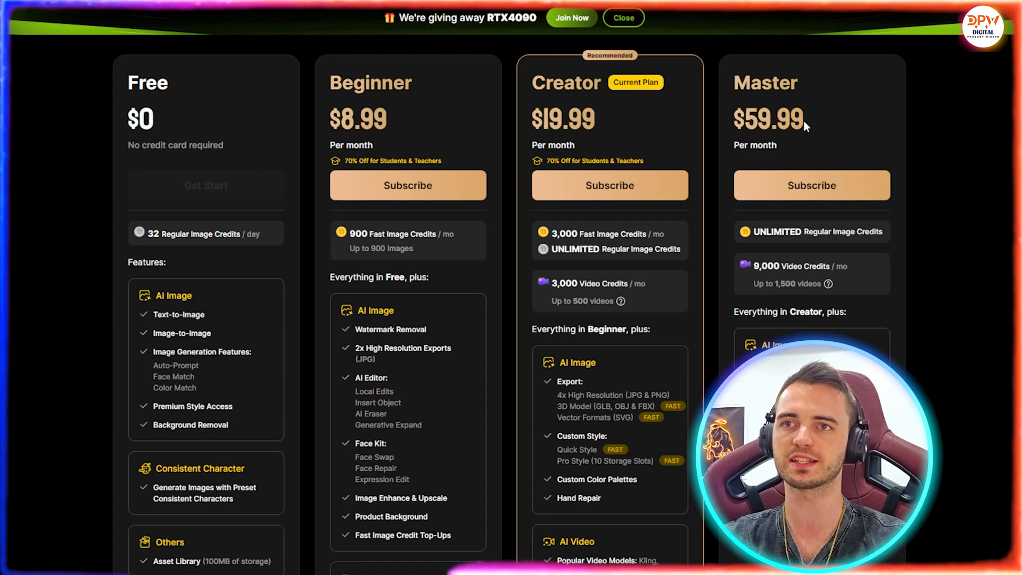
pyautogui.moveTo(715, 128)
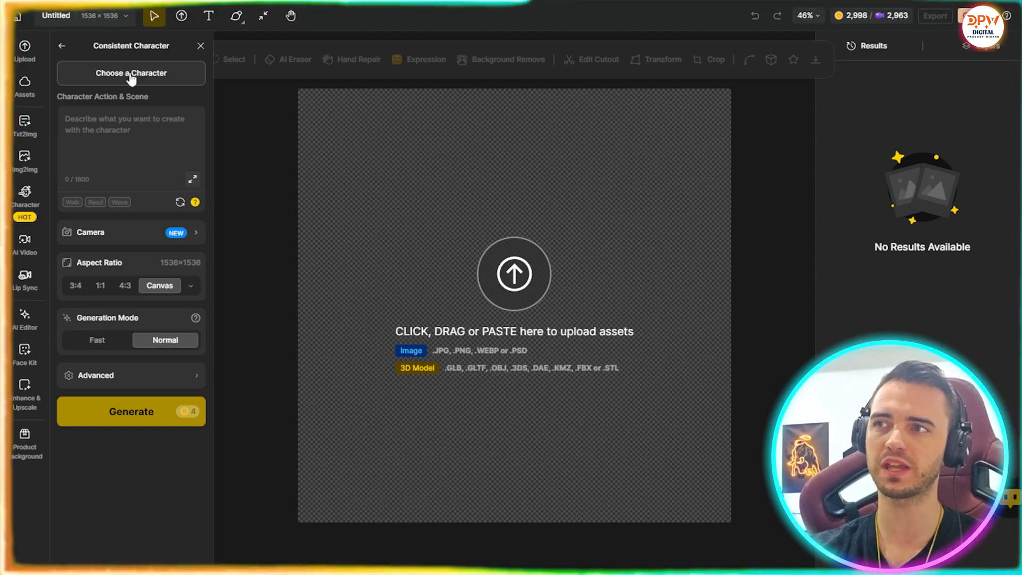
# Build a new character named Hamilton from three uploaded photos and start training.
pyautogui.click(131, 73)
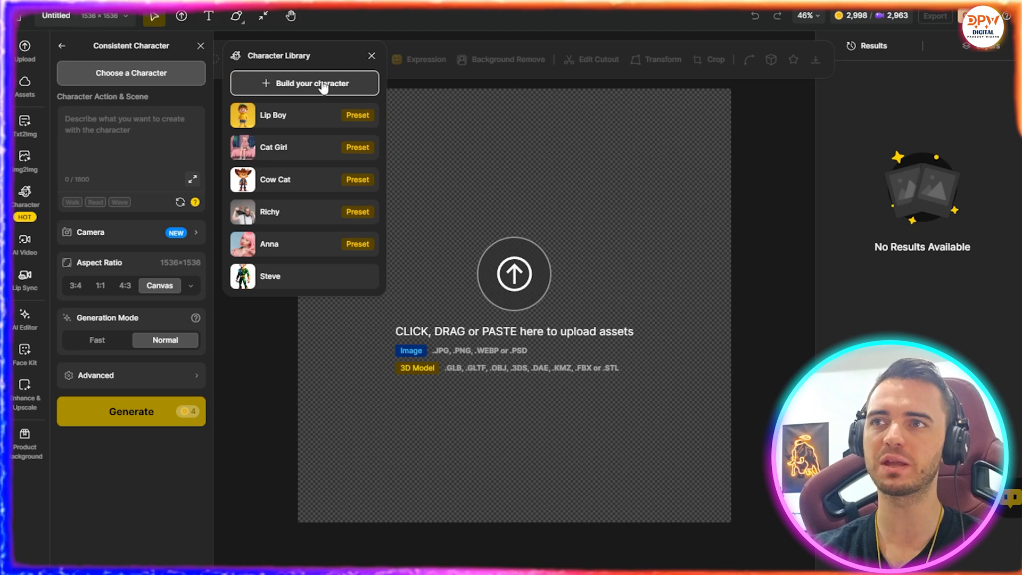
pyautogui.click(304, 83)
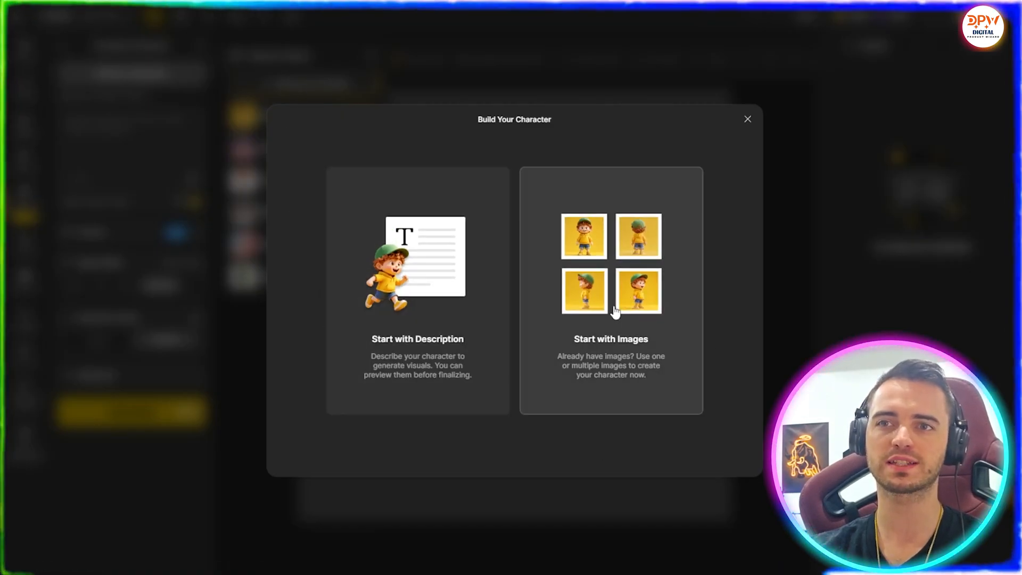
pyautogui.click(611, 293)
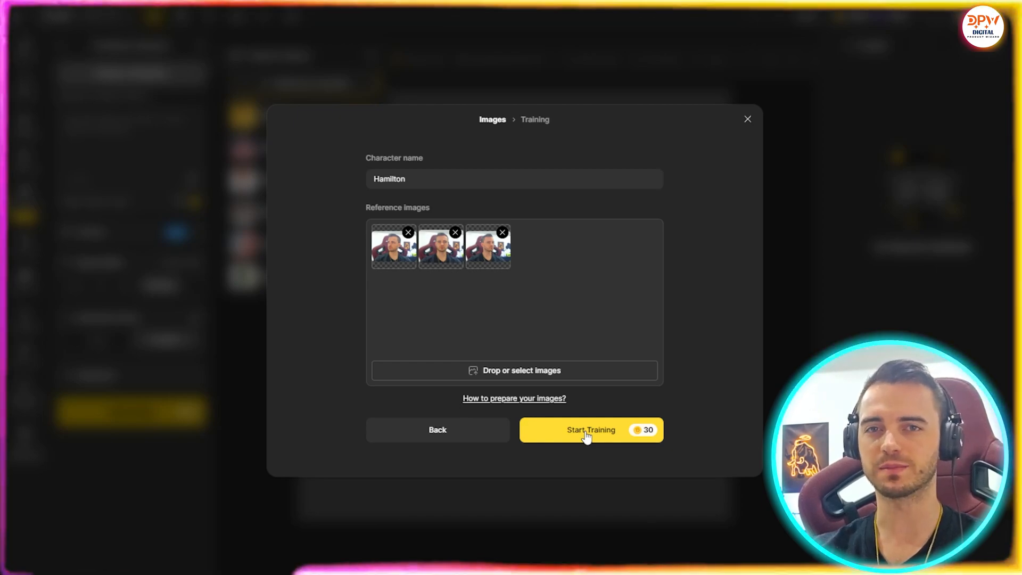
pyautogui.click(590, 430)
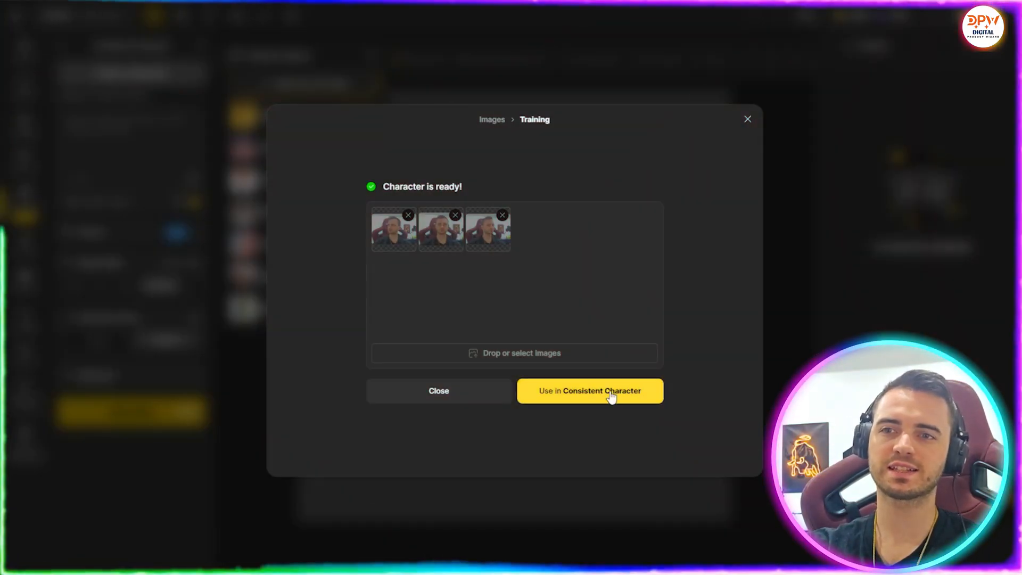
# Generate Hamilton with the prompt 'Sitting on a bench', then close the preview.
pyautogui.click(590, 390)
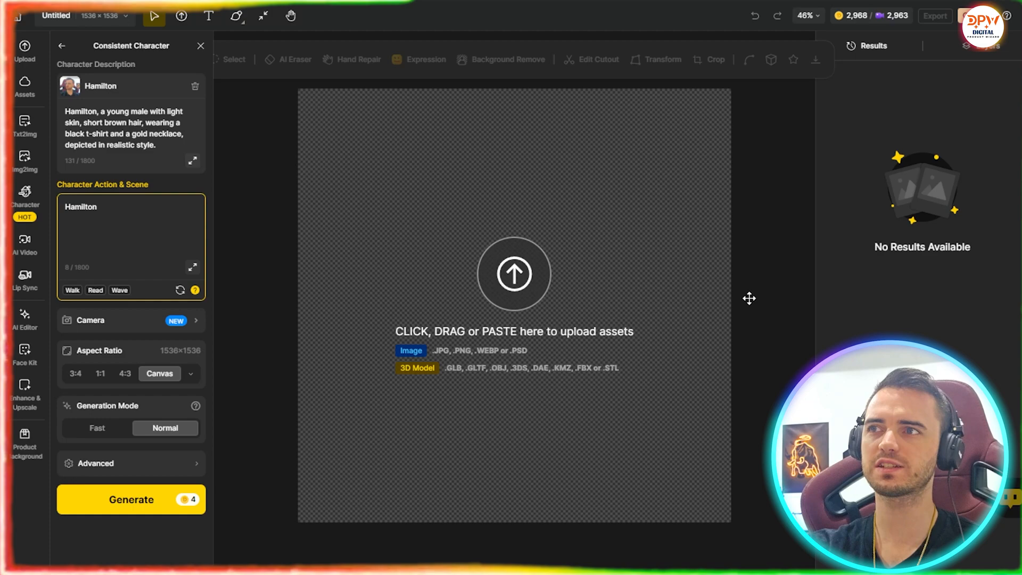
pyautogui.write('Sitting on a bench')
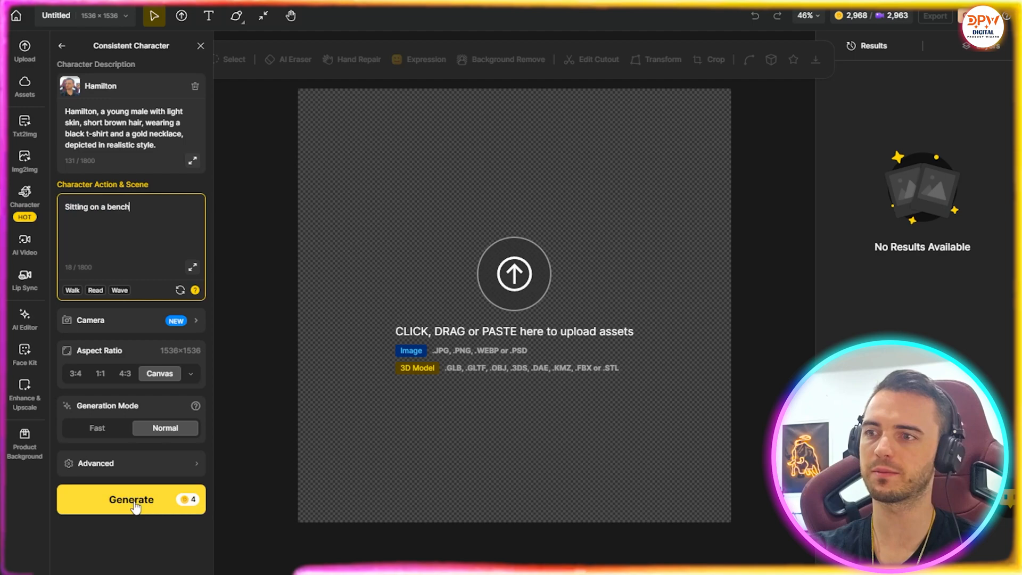
pyautogui.click(131, 500)
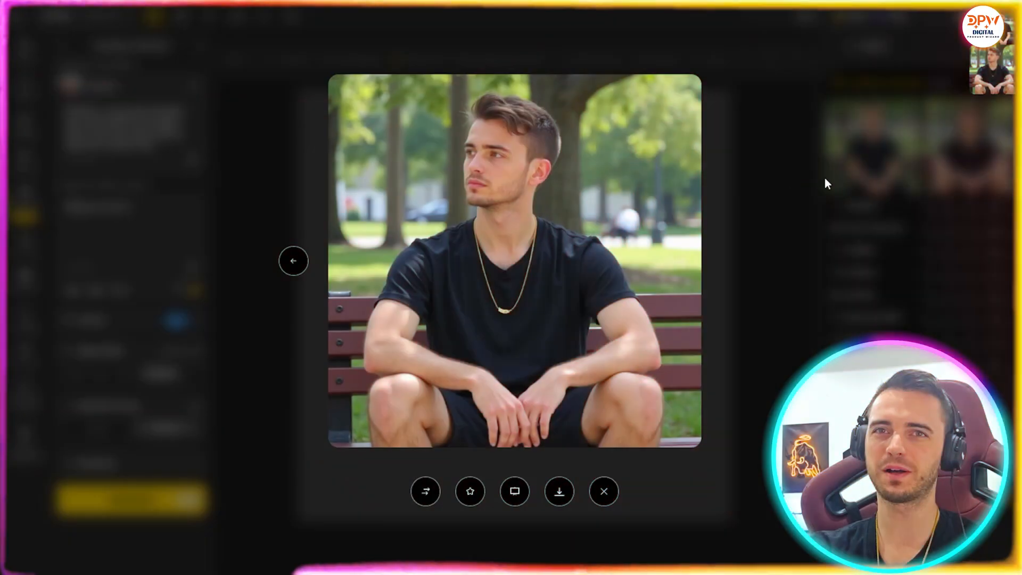
pyautogui.click(603, 491)
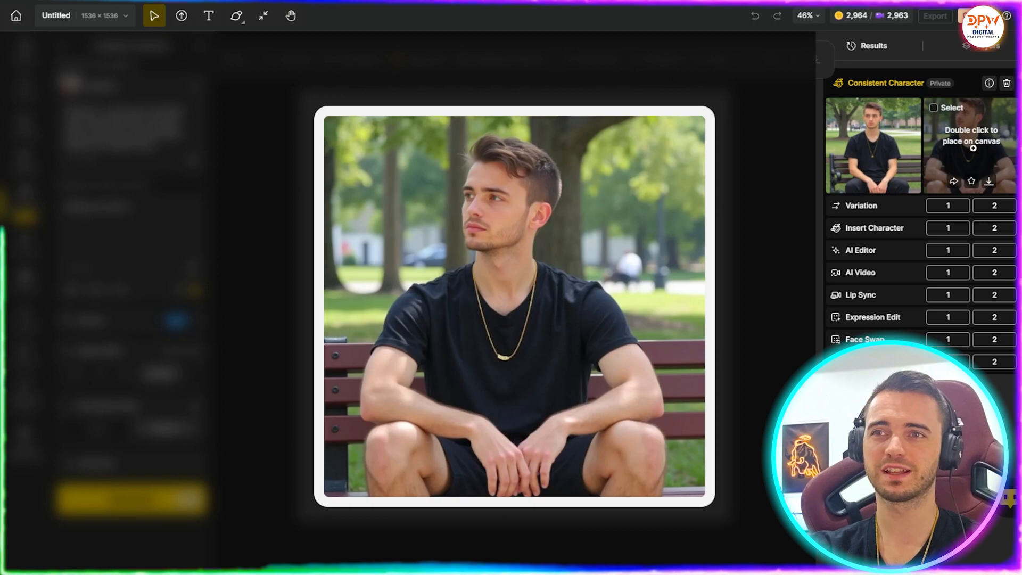